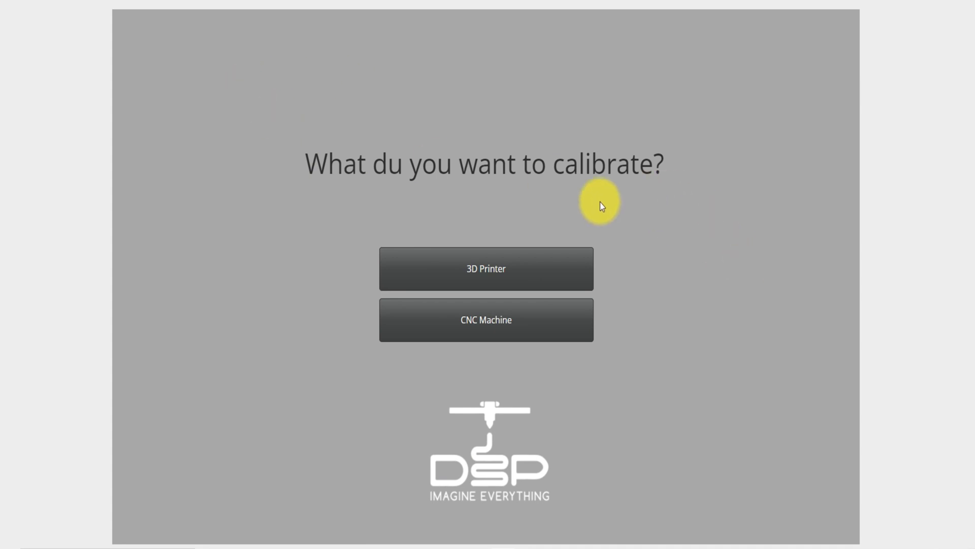
Choose 3D Printer on the start screen to reach XYZE calibration.
click(485, 268)
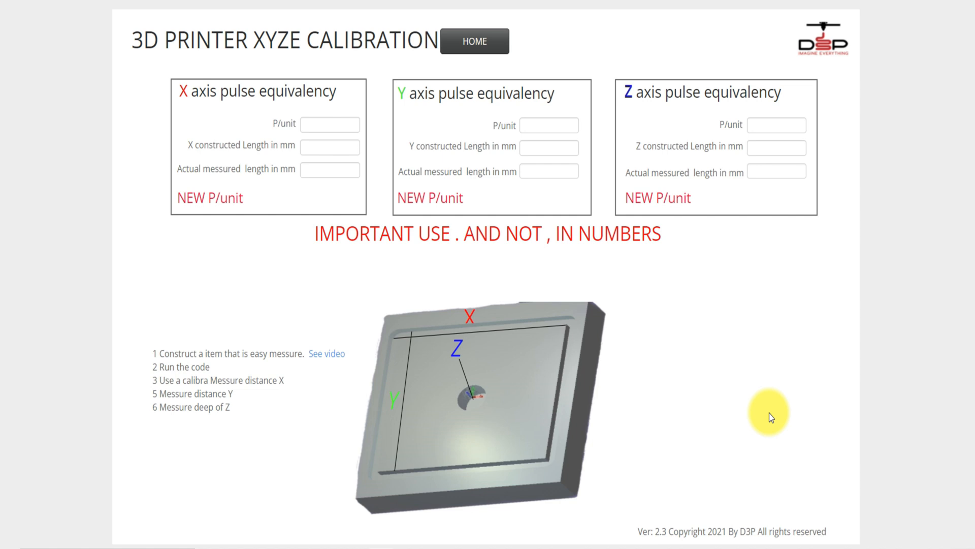
mouse_move(753, 399)
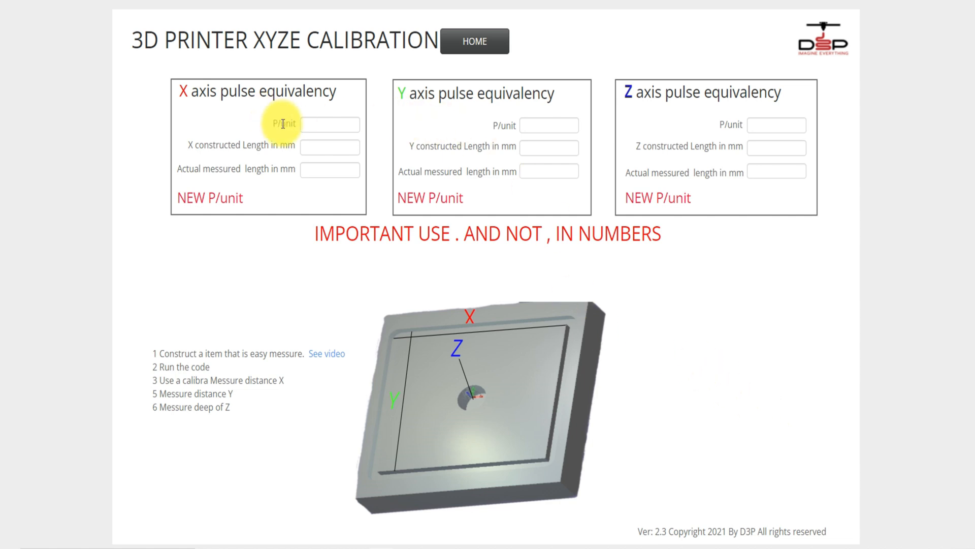
mouse_move(776, 125)
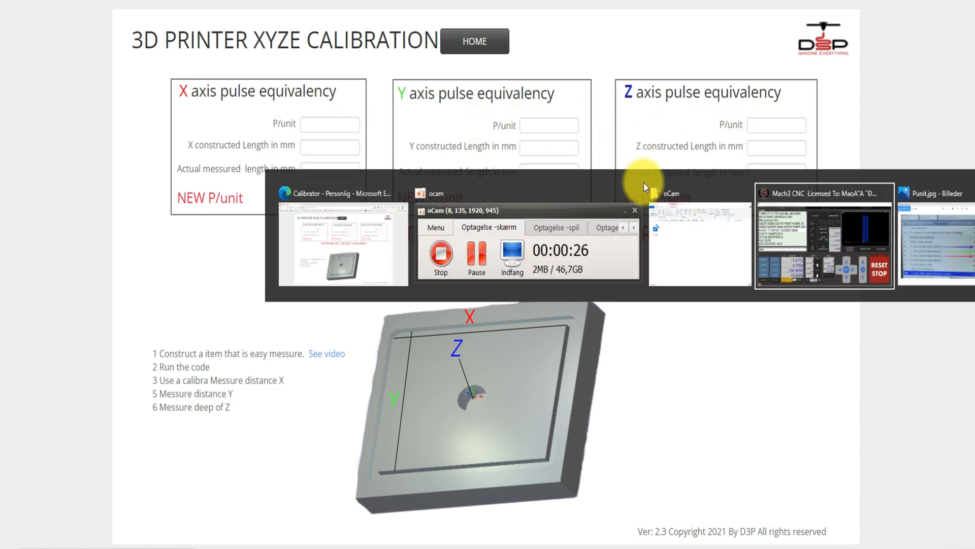
click(934, 193)
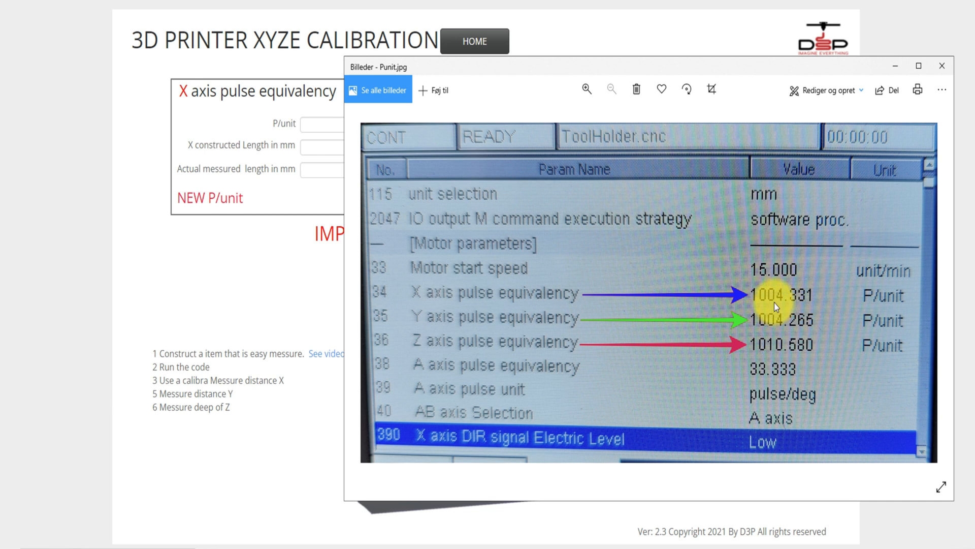
mouse_move(632, 296)
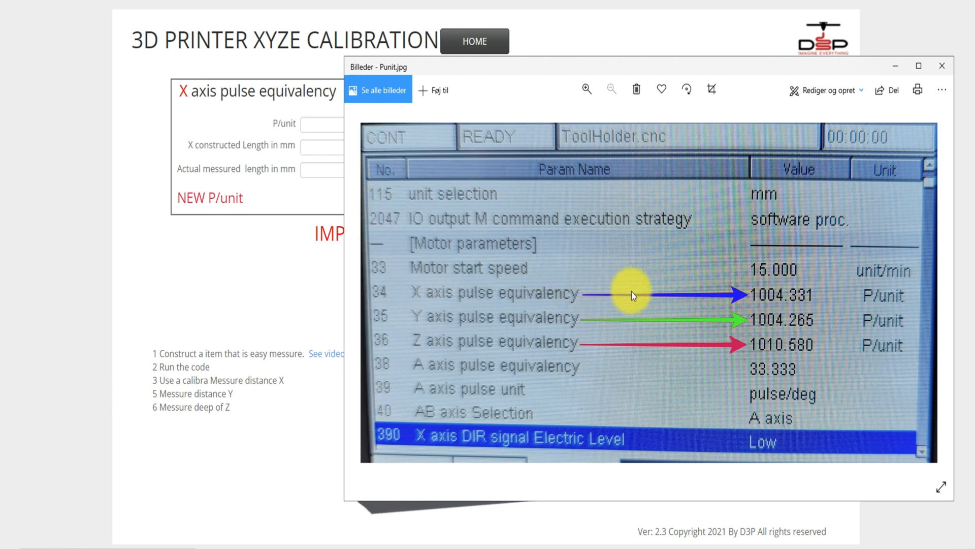
mouse_move(513, 304)
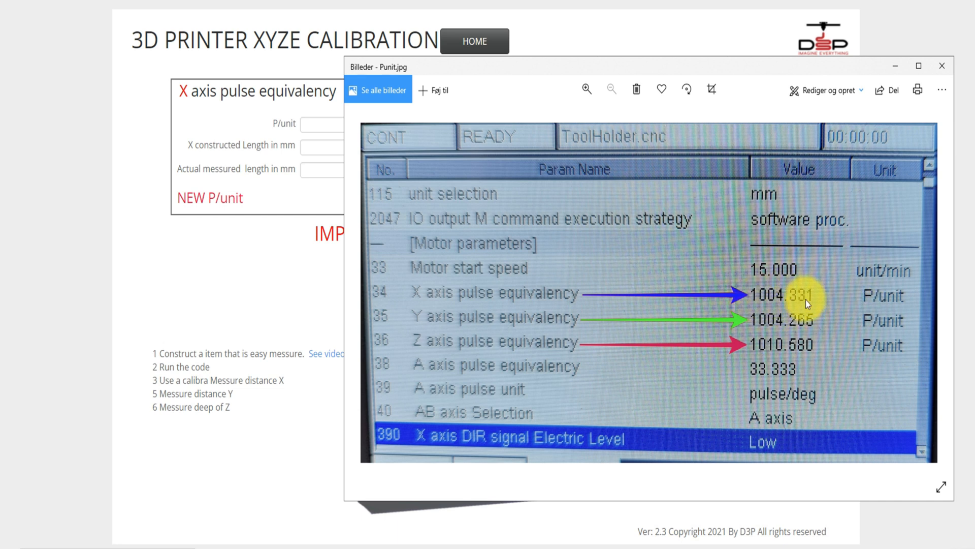
click(942, 66)
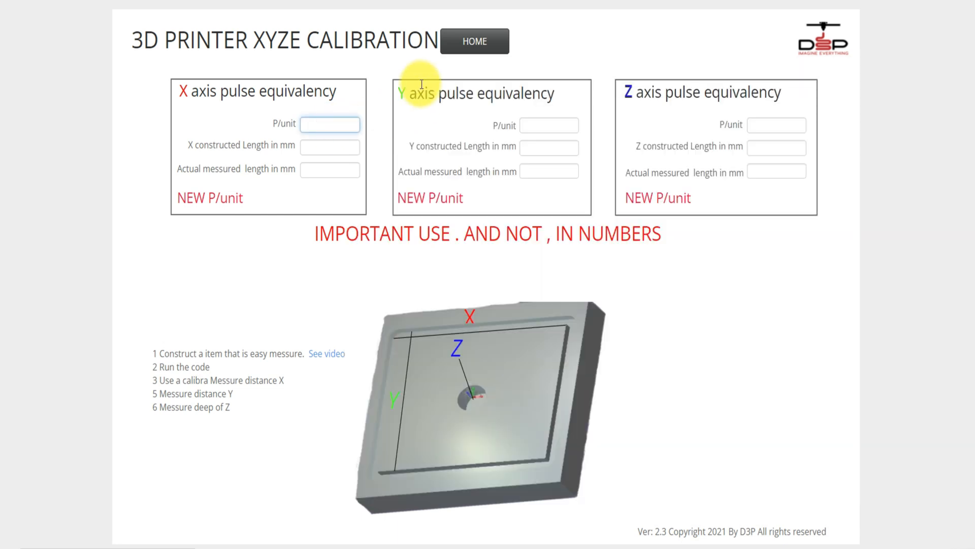
Enter X P/unit 1004.331 and Y P/unit 1004.265.
text(1004)
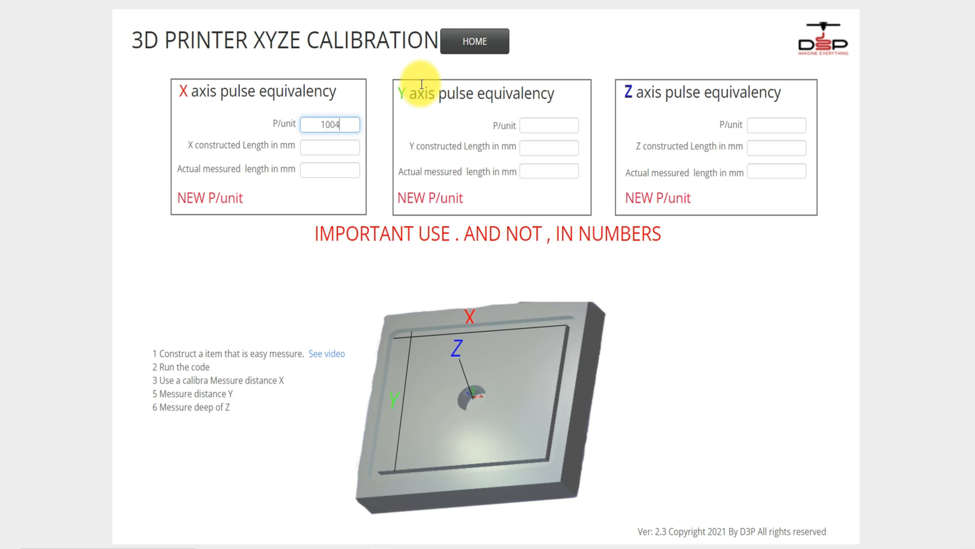
text(.33)
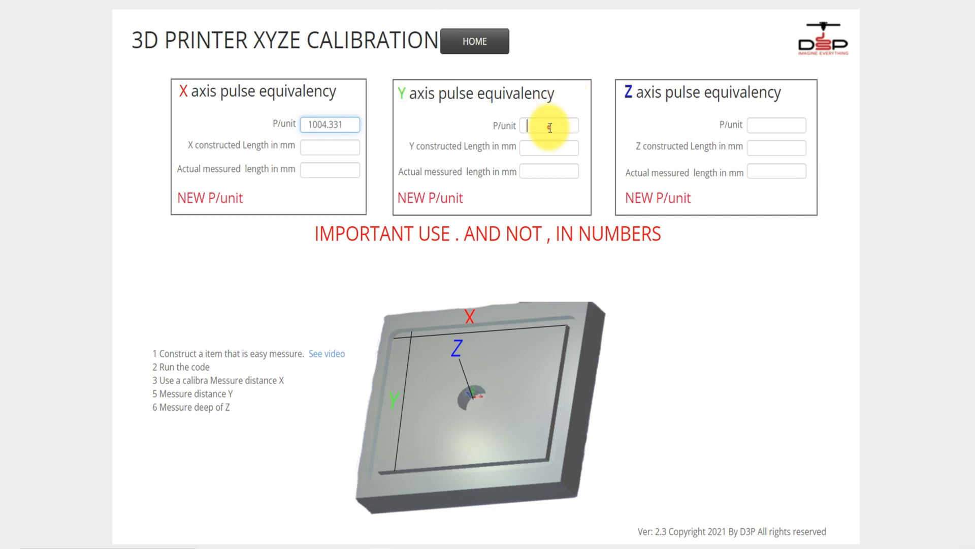
text(1004)
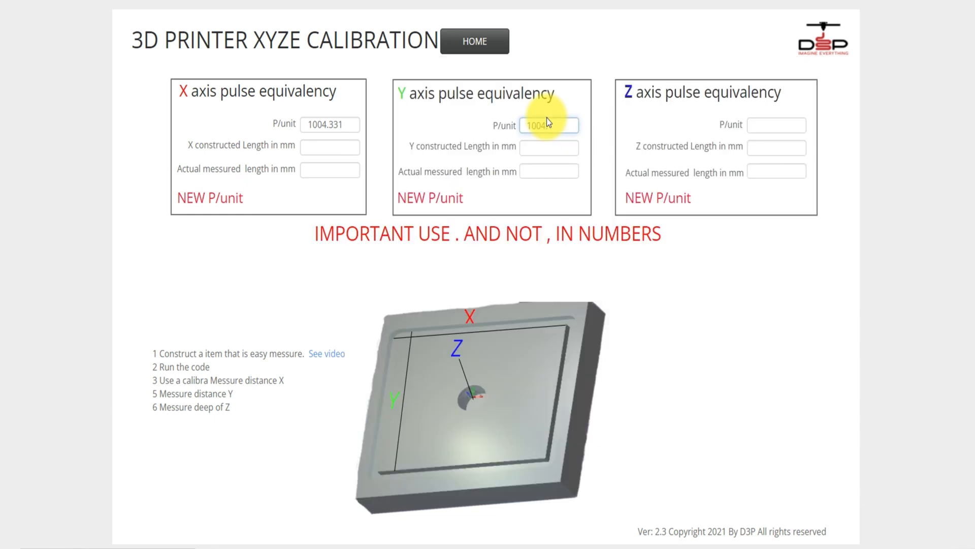
text(65)
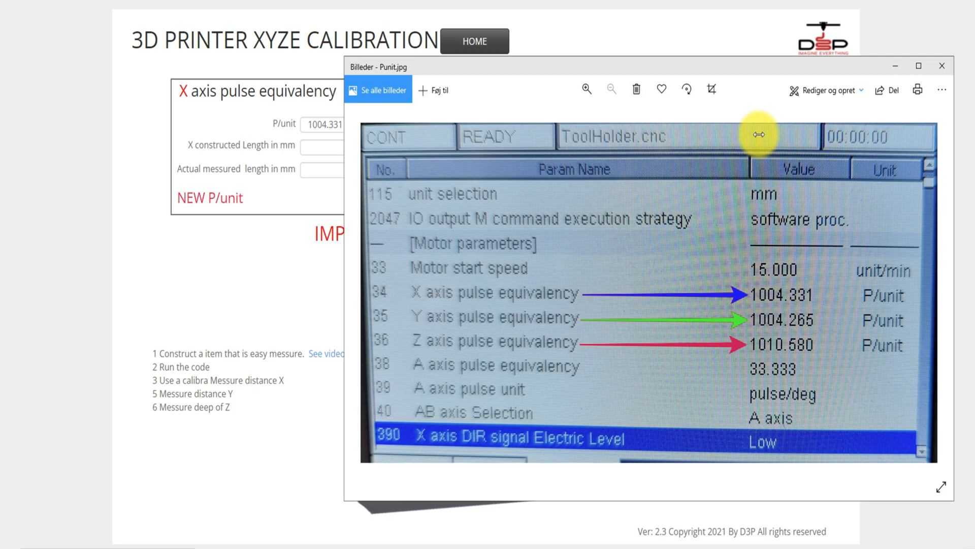
mouse_move(760, 142)
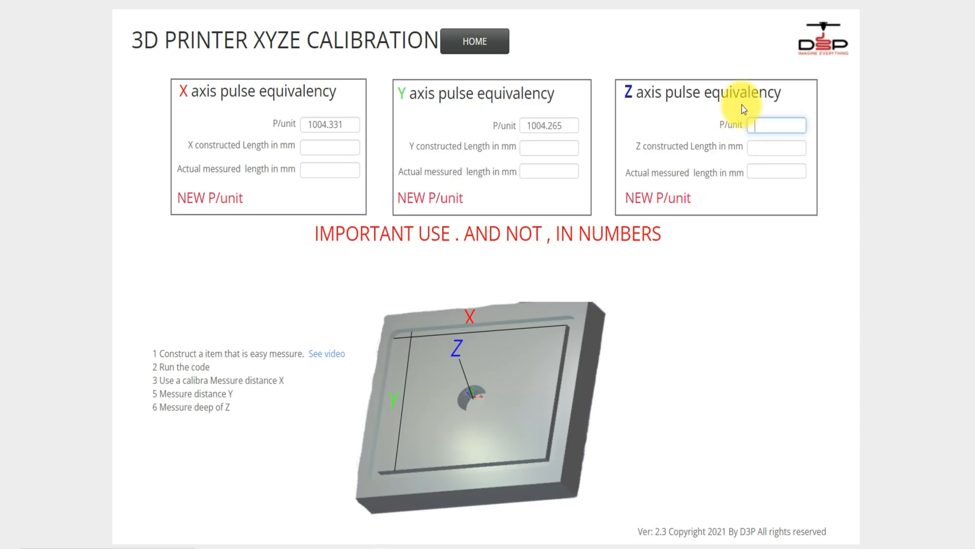
Enter and correct Z P/unit 1010.580, then reopen the pulse values photo.
text(10)
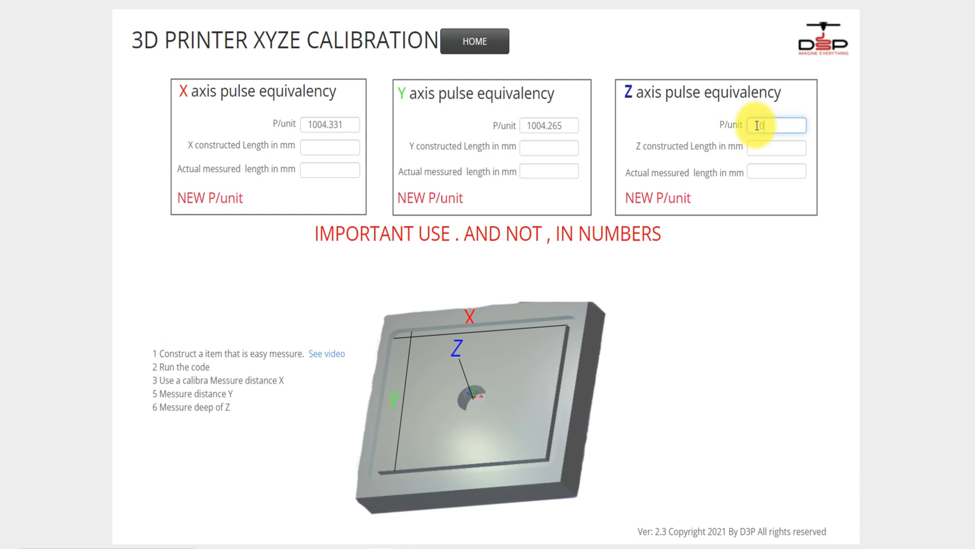
text(010580)
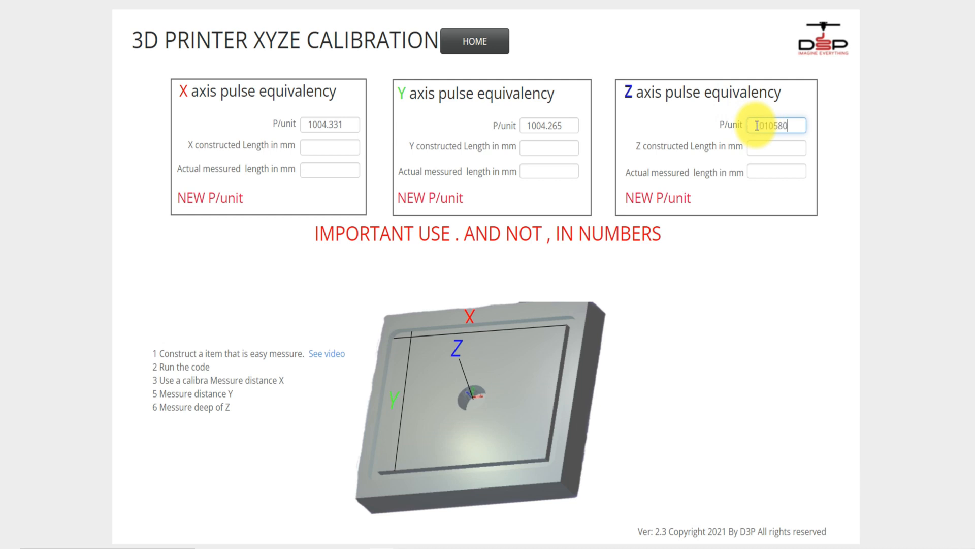
key(backspace)
text(.)
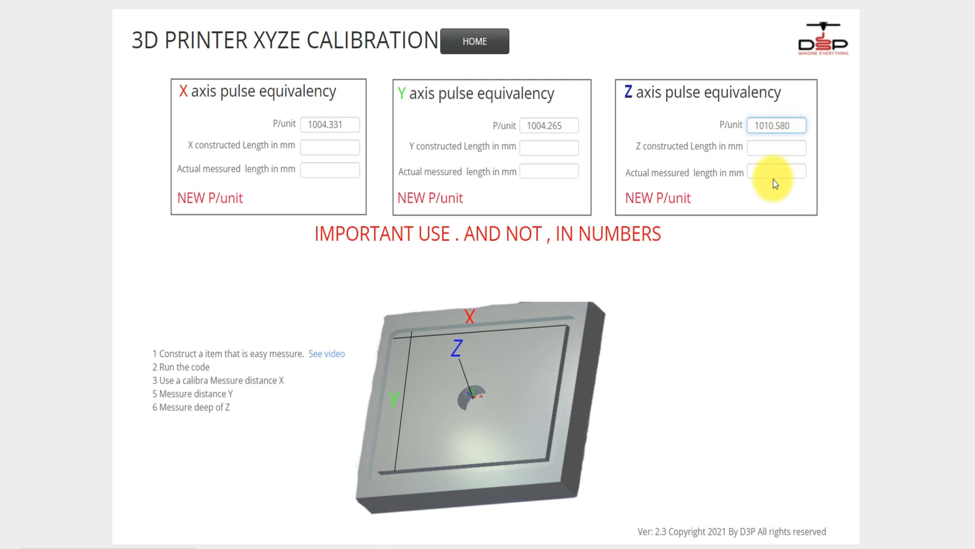
click(776, 147)
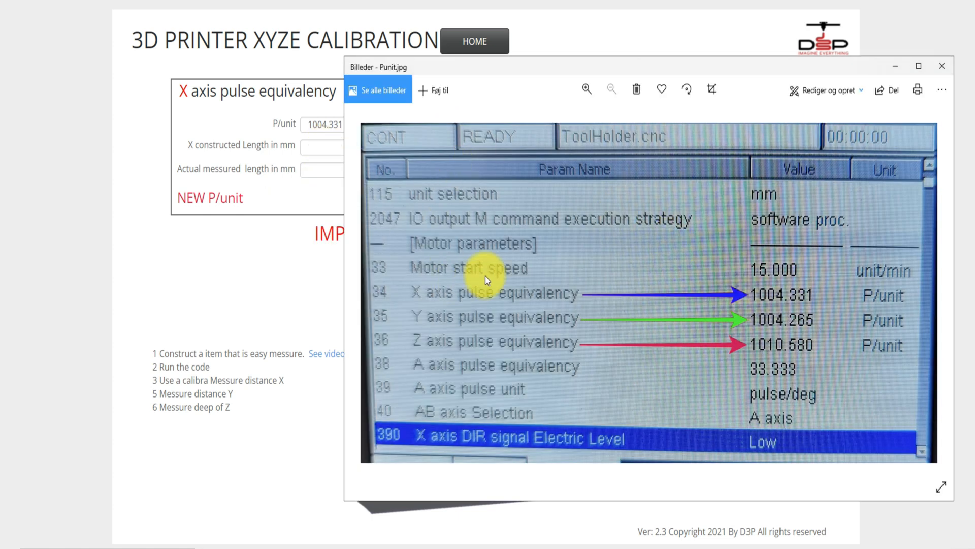
mouse_move(633, 309)
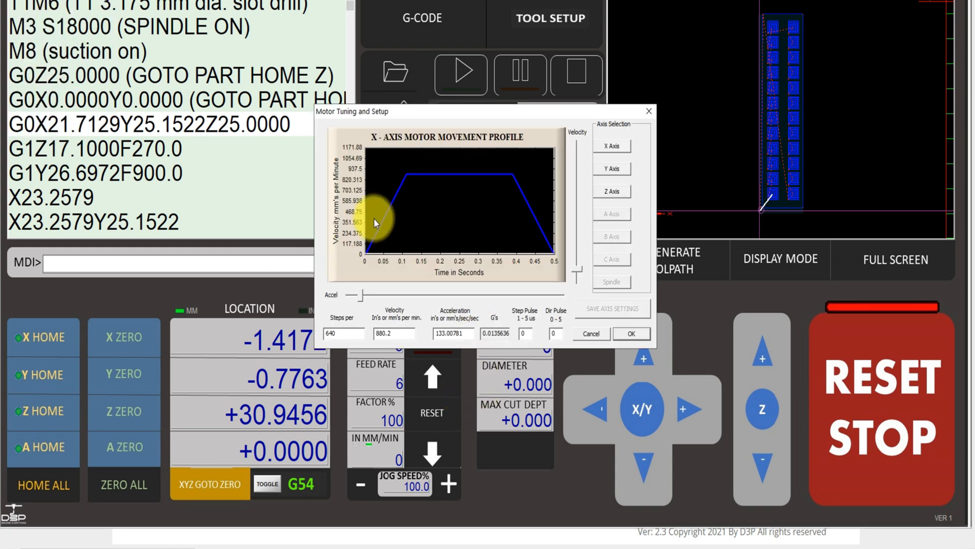
Check X, Y and Z steps-per values (Y and Z 1600), then cancel Motor Tuning.
click(342, 334)
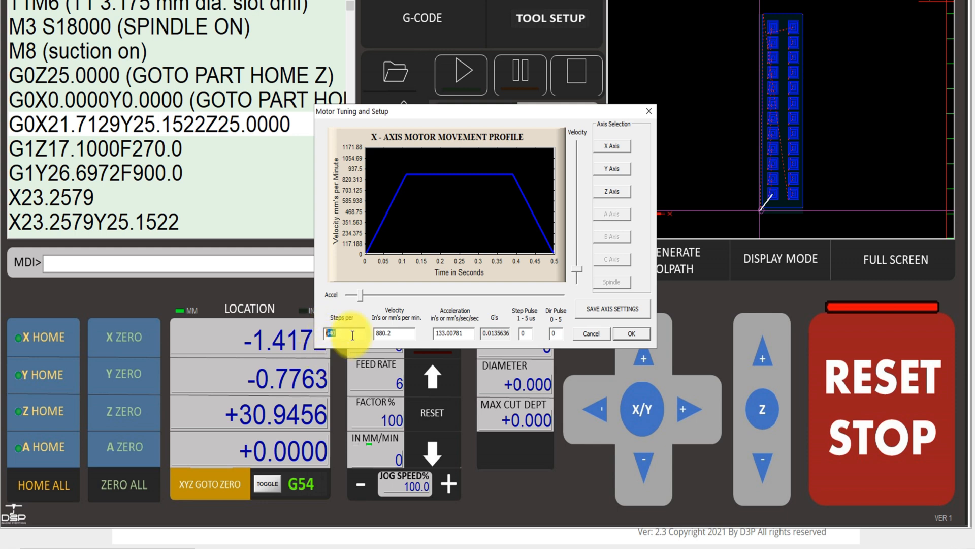
mouse_move(332, 332)
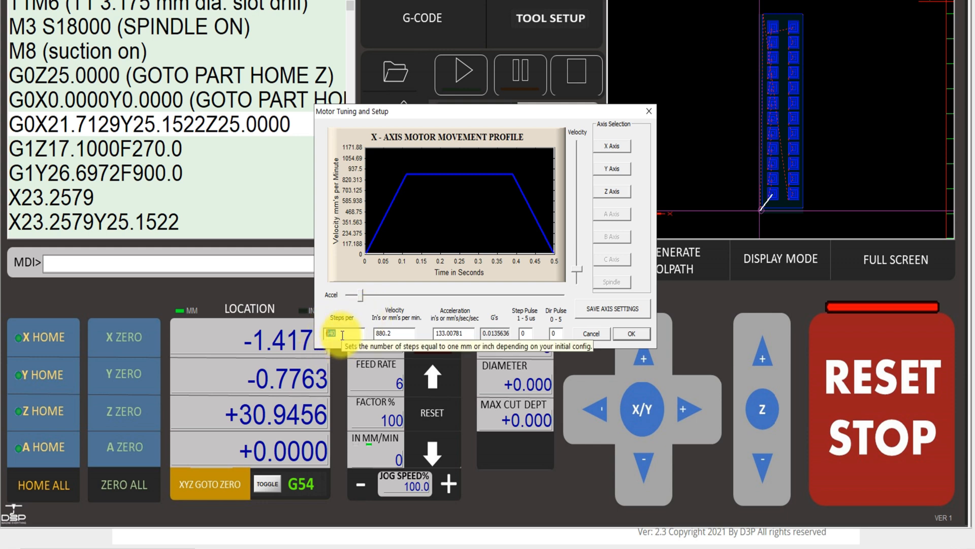
click(611, 168)
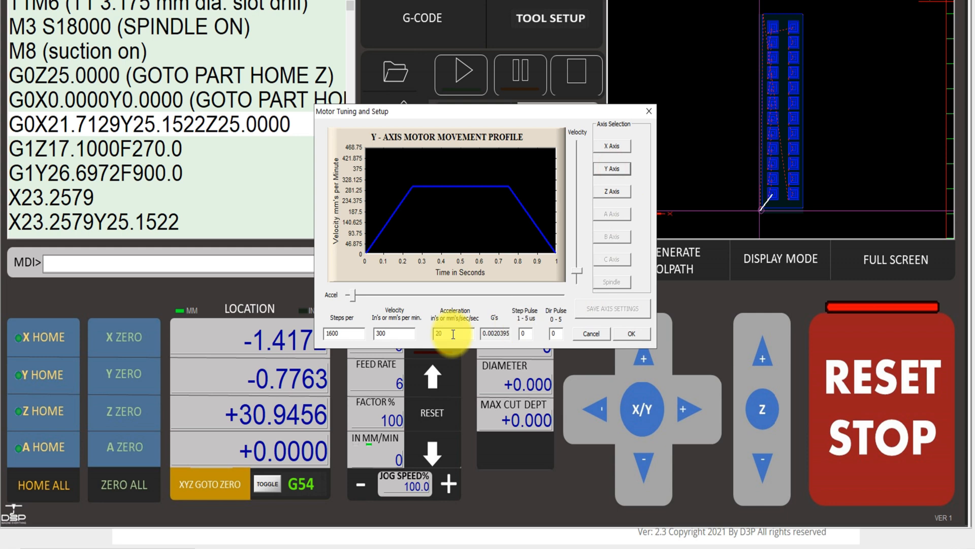
click(611, 191)
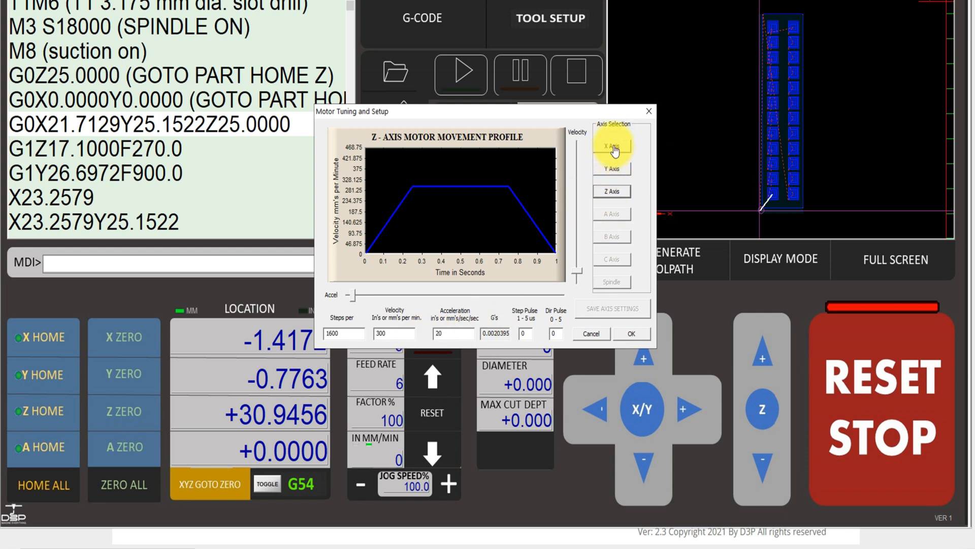
click(612, 144)
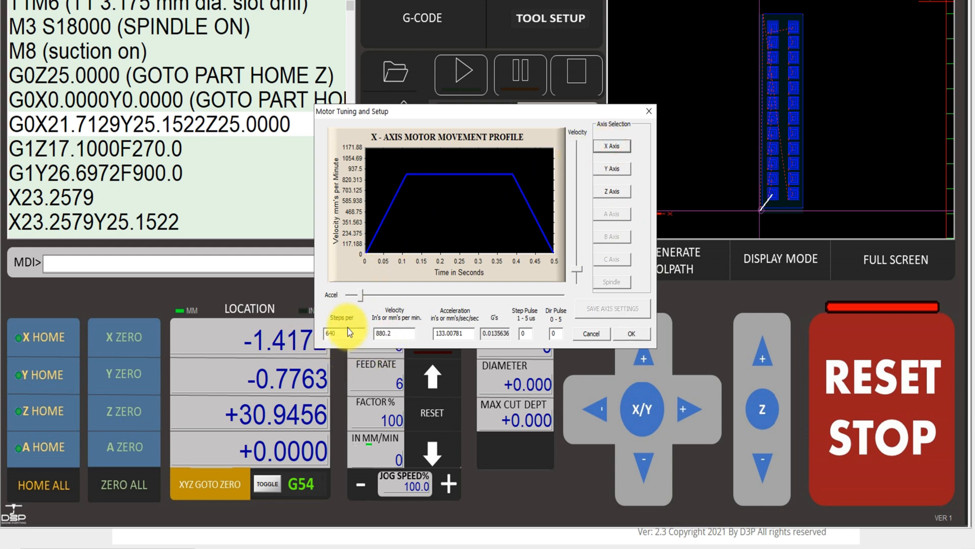
mouse_move(333, 333)
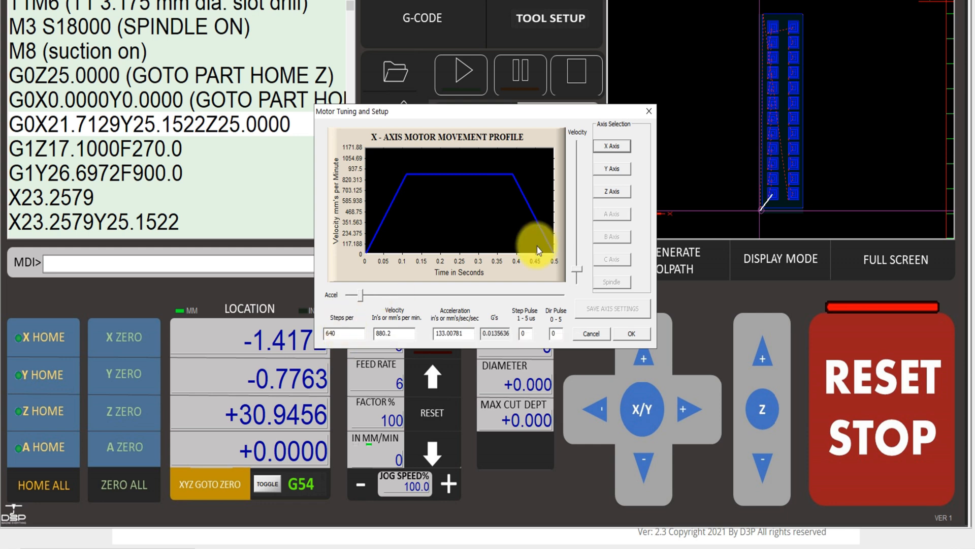
click(590, 333)
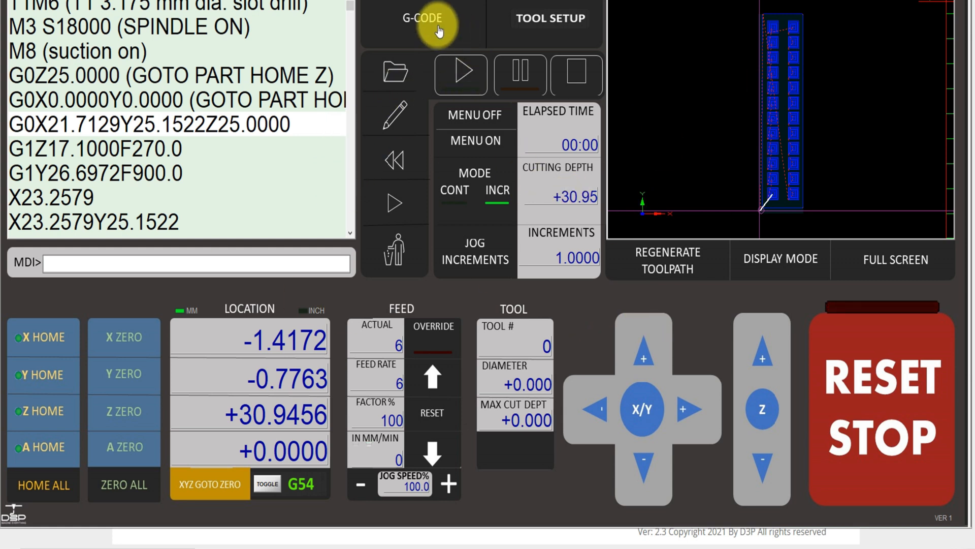
click(424, 17)
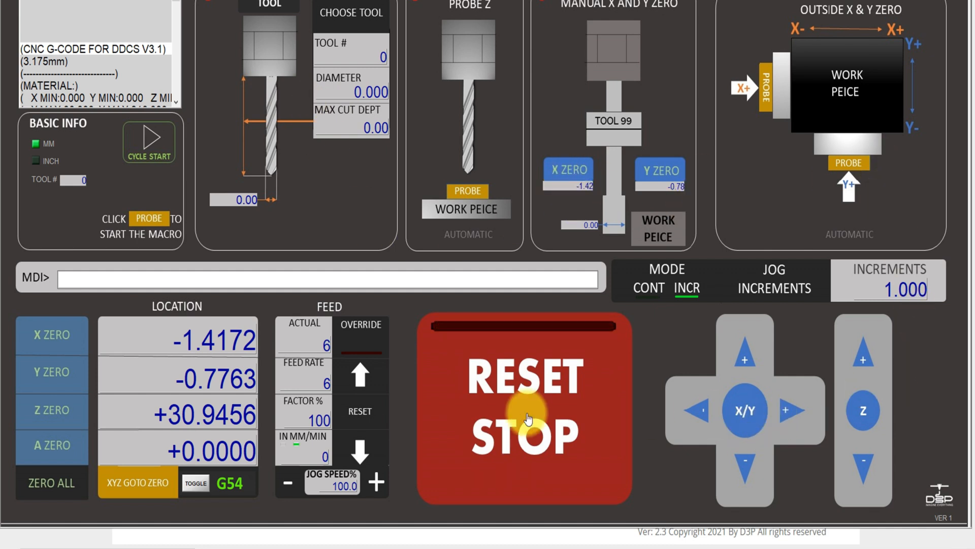
mouse_move(625, 390)
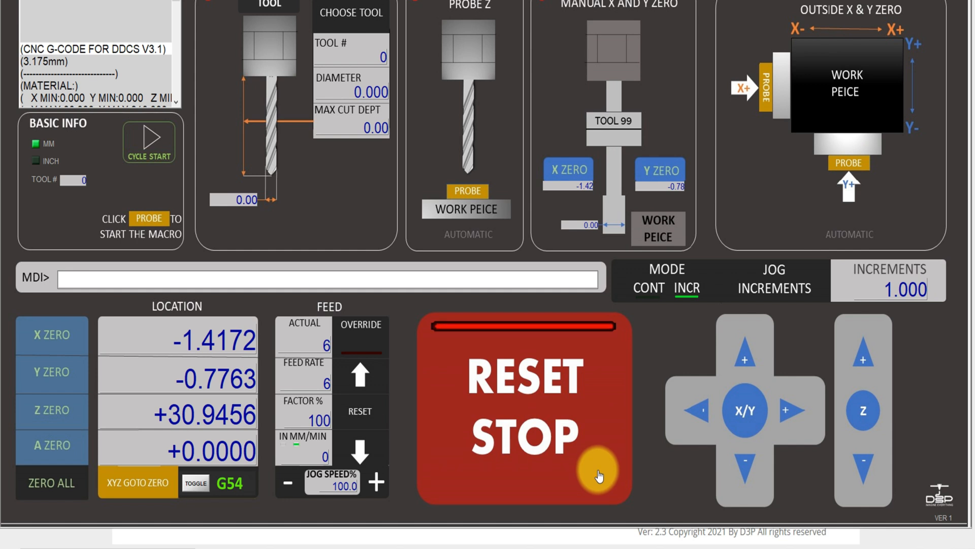
mouse_move(594, 494)
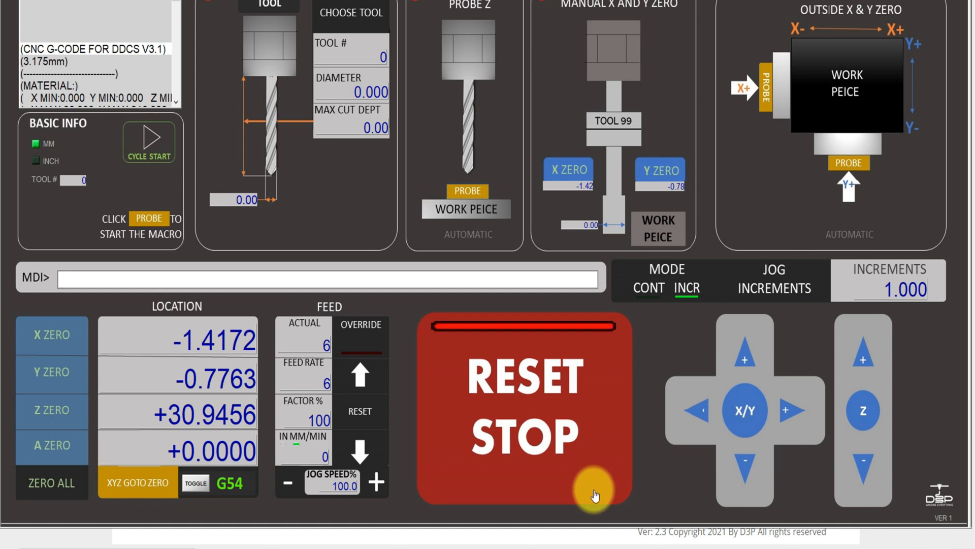
Return Mach3 to the main G-code screen and switch back to the calibrator.
click(593, 491)
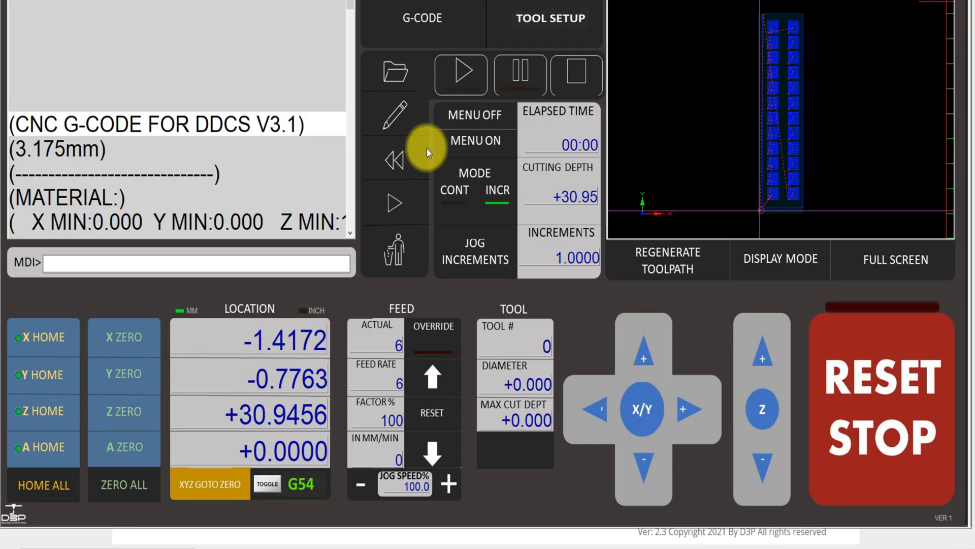
mouse_move(774, 6)
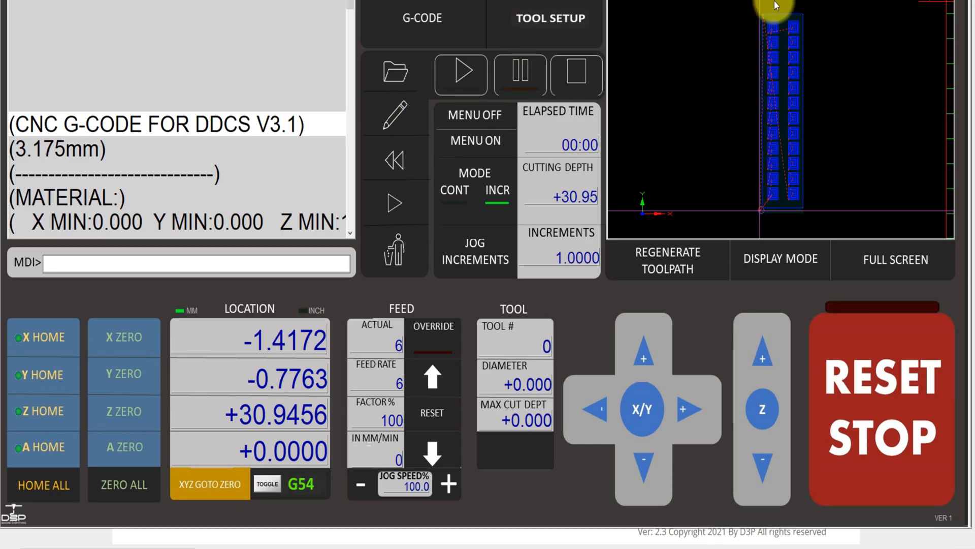
key(alt+tab)
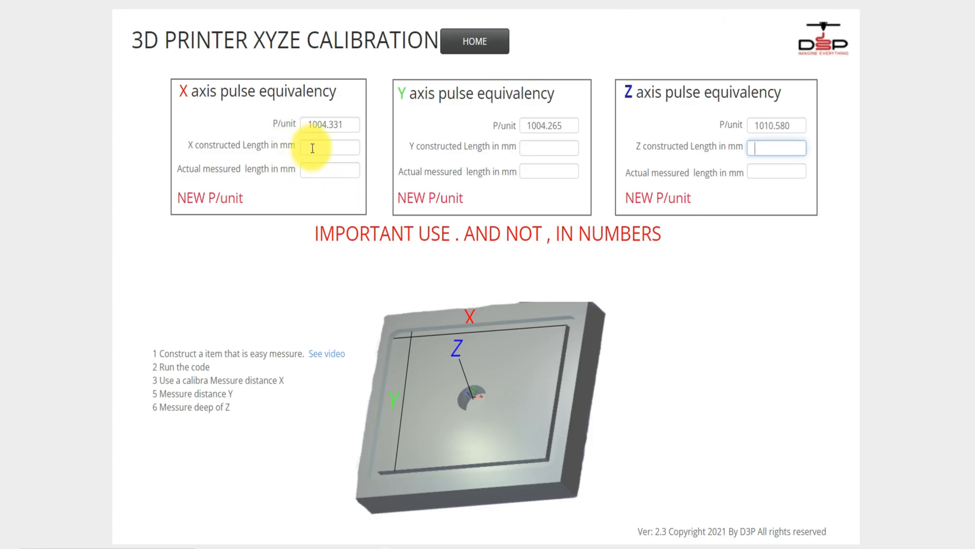
Enter constructed lengths 90, 80, 10 and X measured length 90.
click(329, 147)
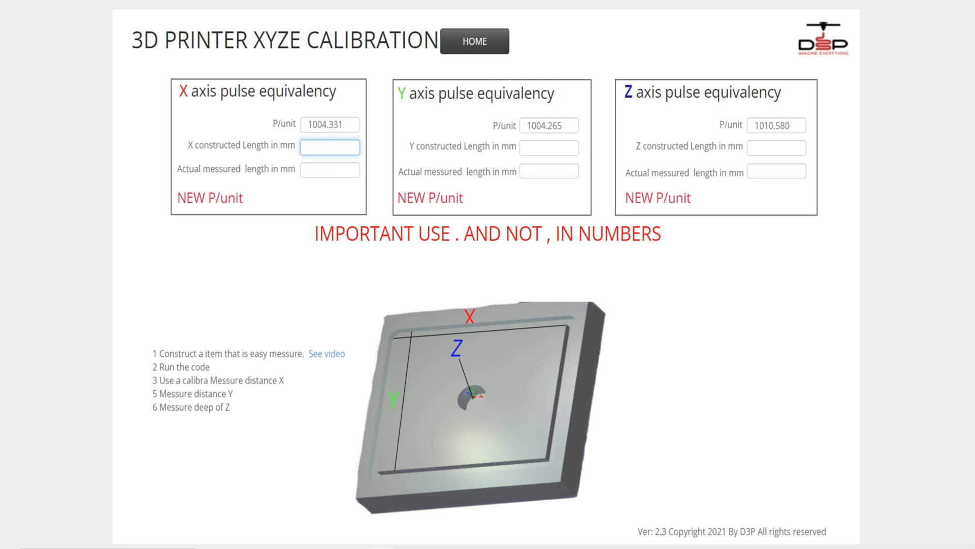
text(90)
click(549, 148)
text(80)
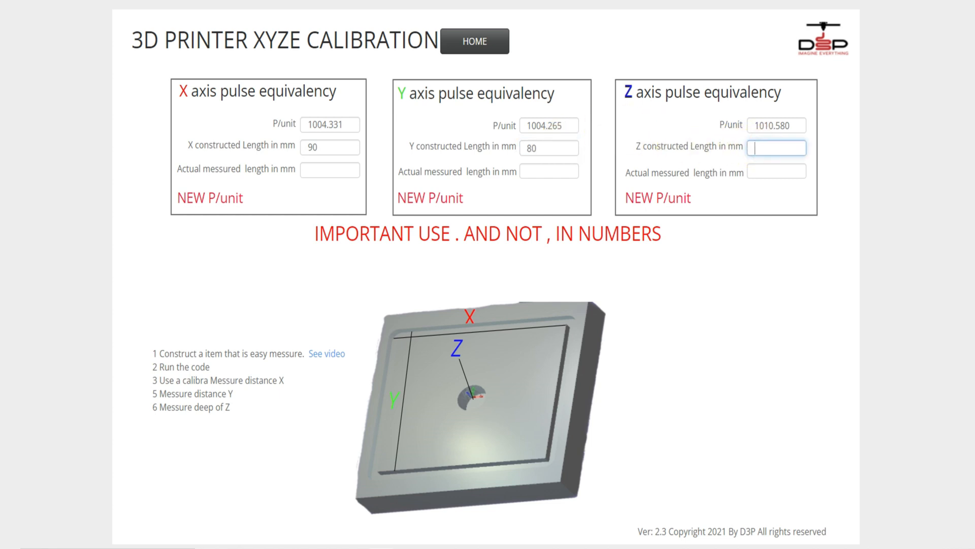
text(10)
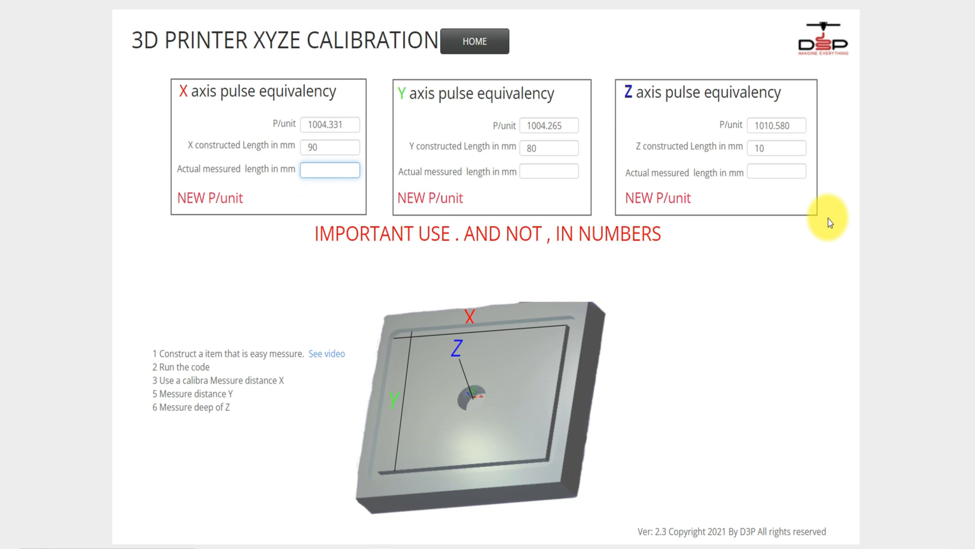
click(330, 170)
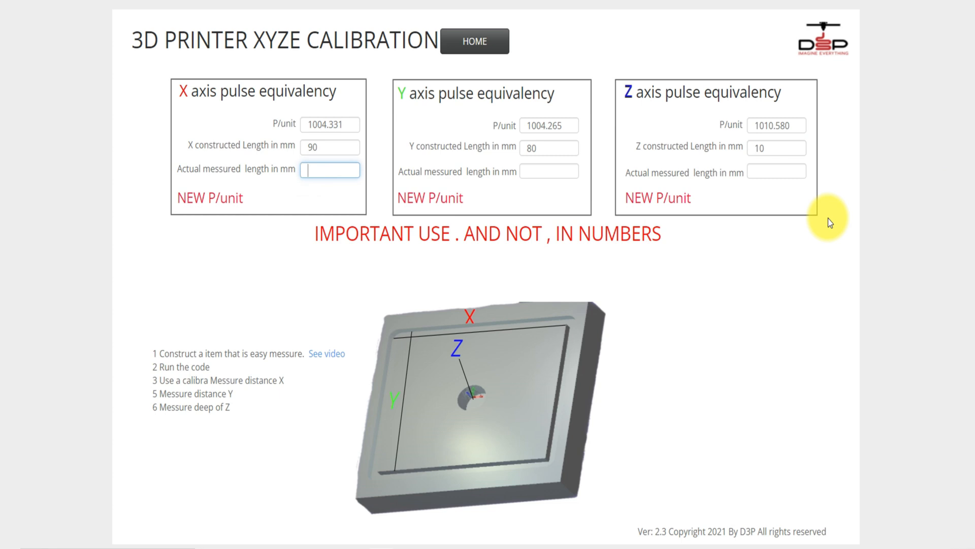
text(90)
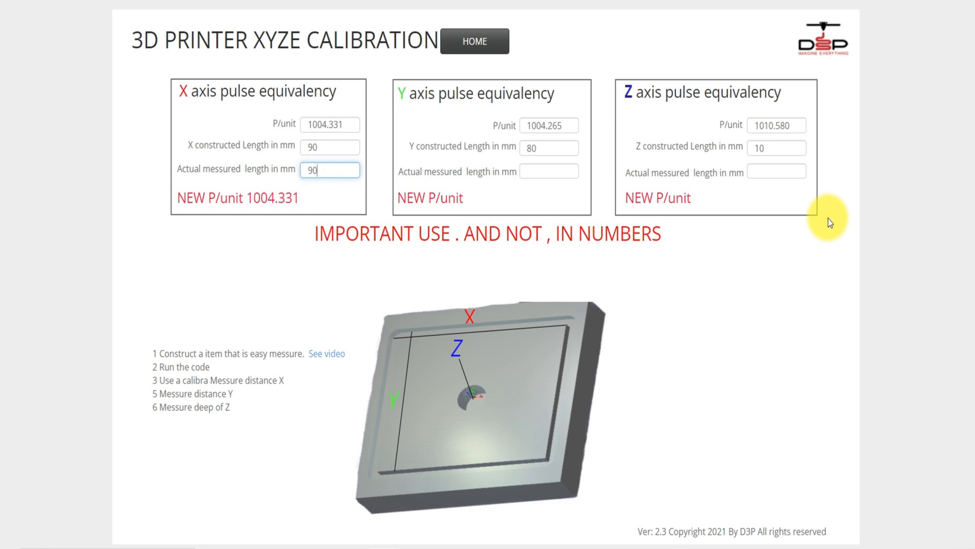
Enter measured lengths X 90.27, Y 80.37 and Z 6.28.
text(.27)
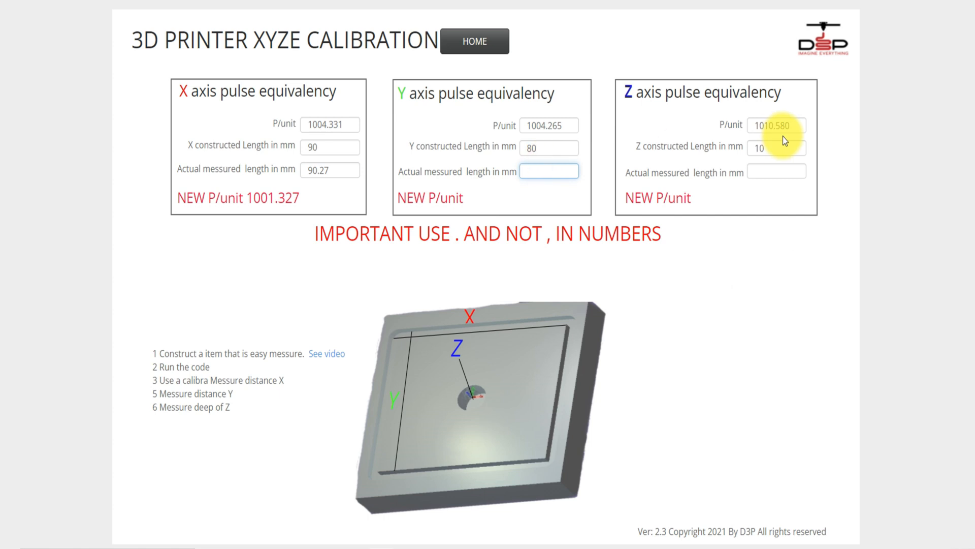
text(80.37)
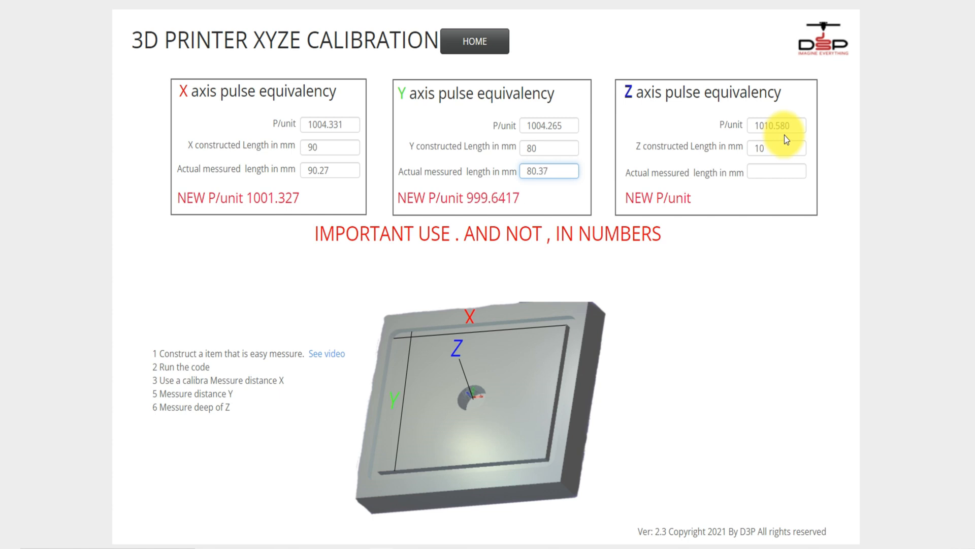
click(776, 172)
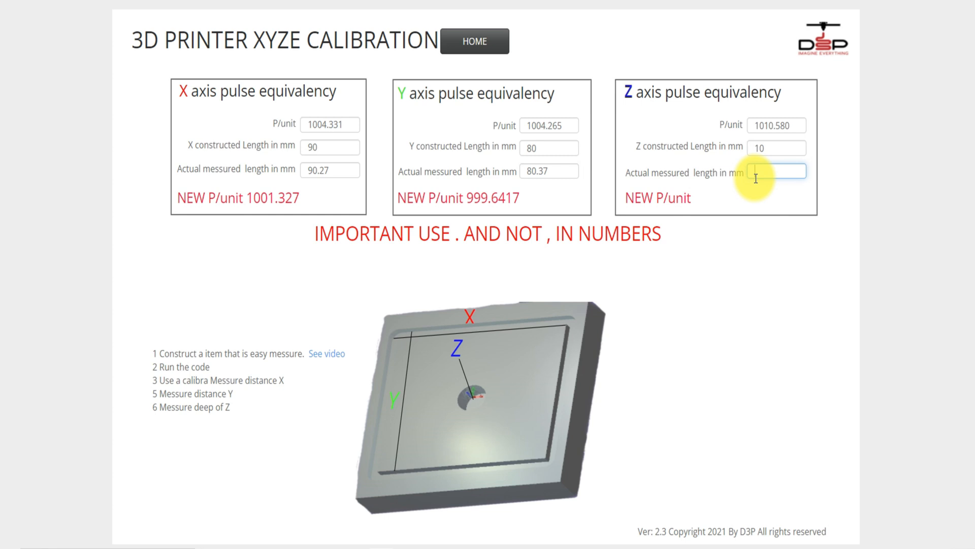
text(6)
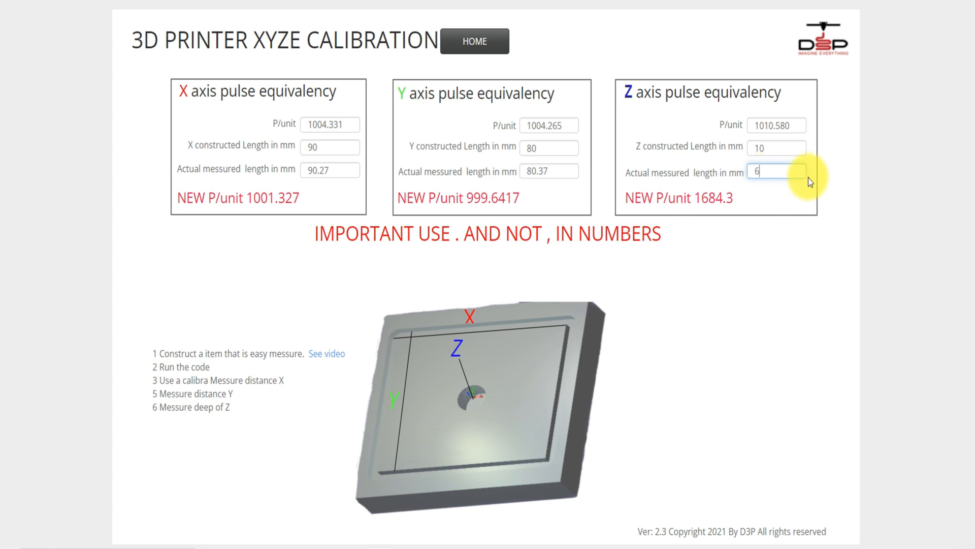
text(.28)
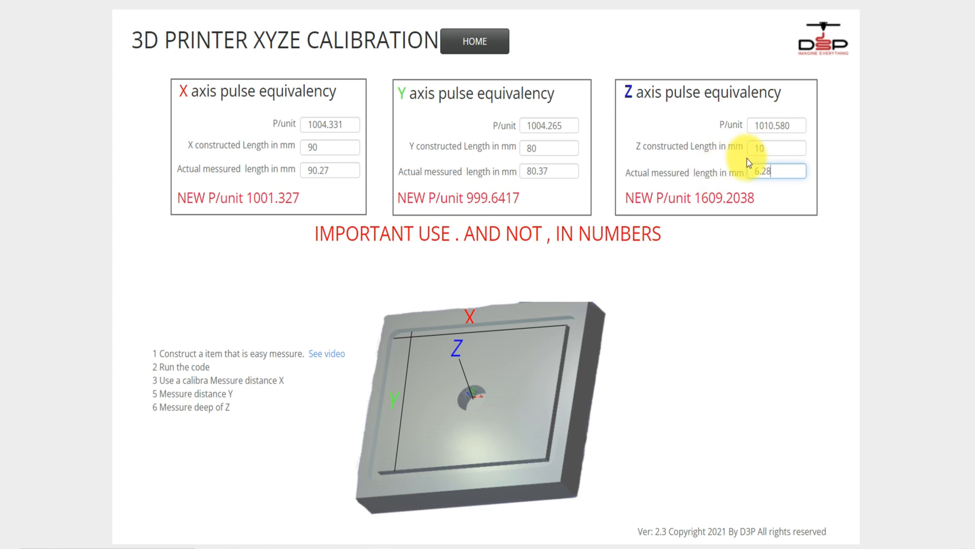
Replace the Z measured length 6.28 with 9.8.
click(776, 125)
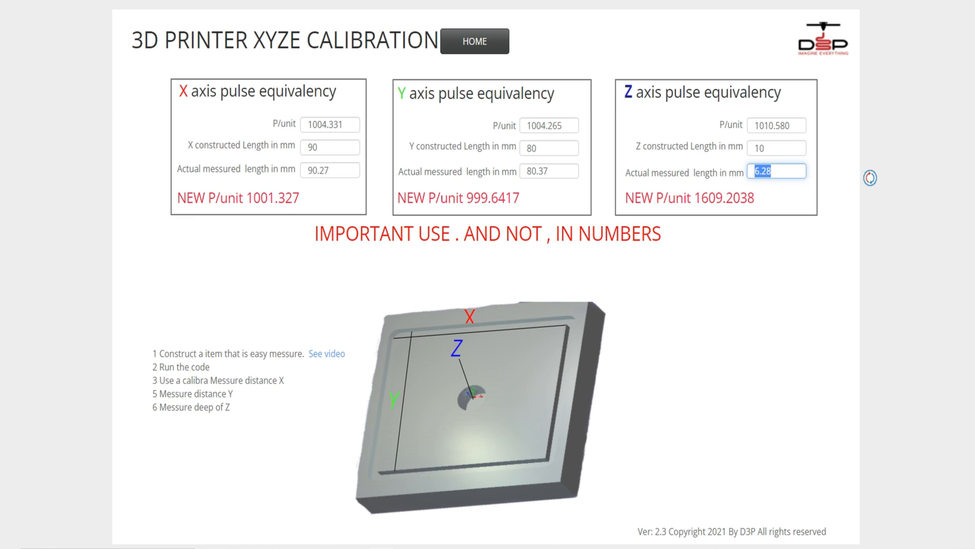
text(9.)
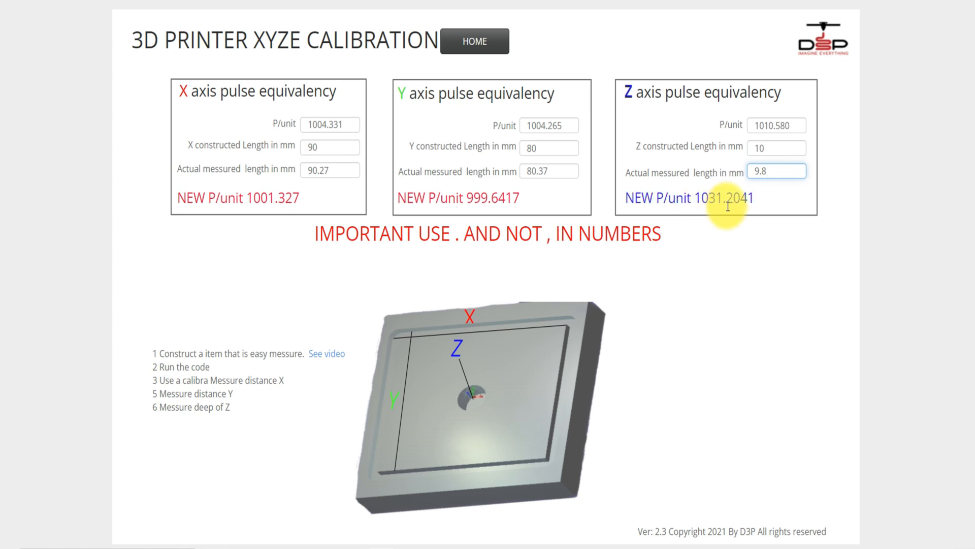
mouse_move(737, 229)
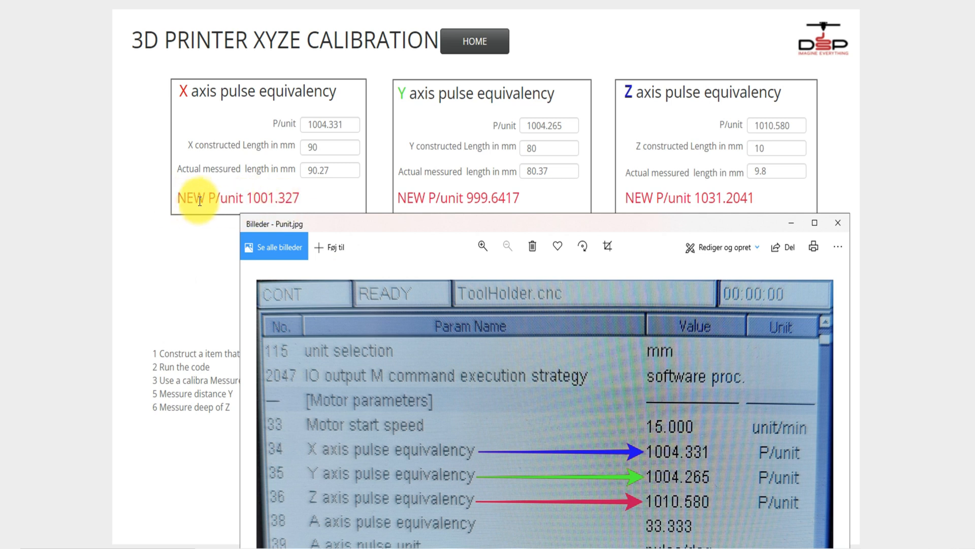
mouse_move(260, 202)
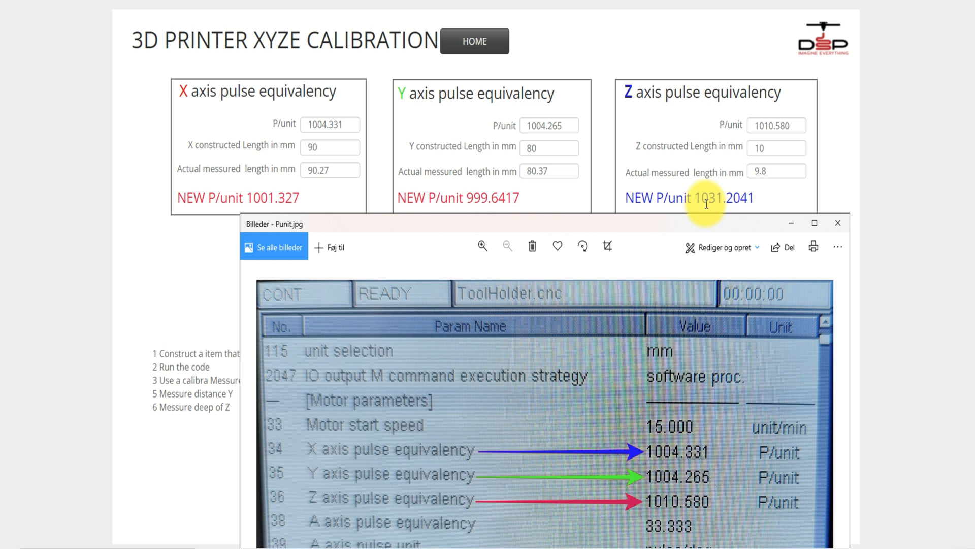
mouse_move(707, 258)
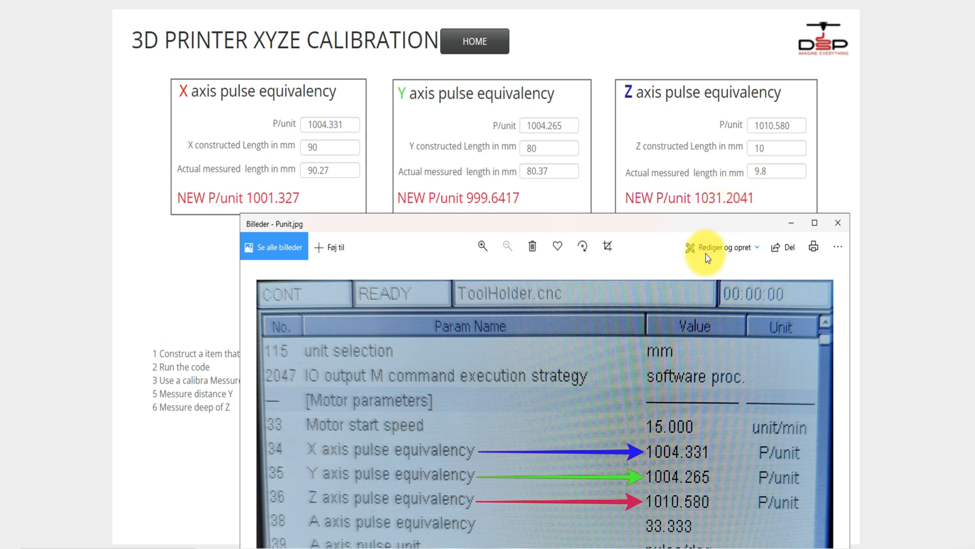
mouse_move(684, 500)
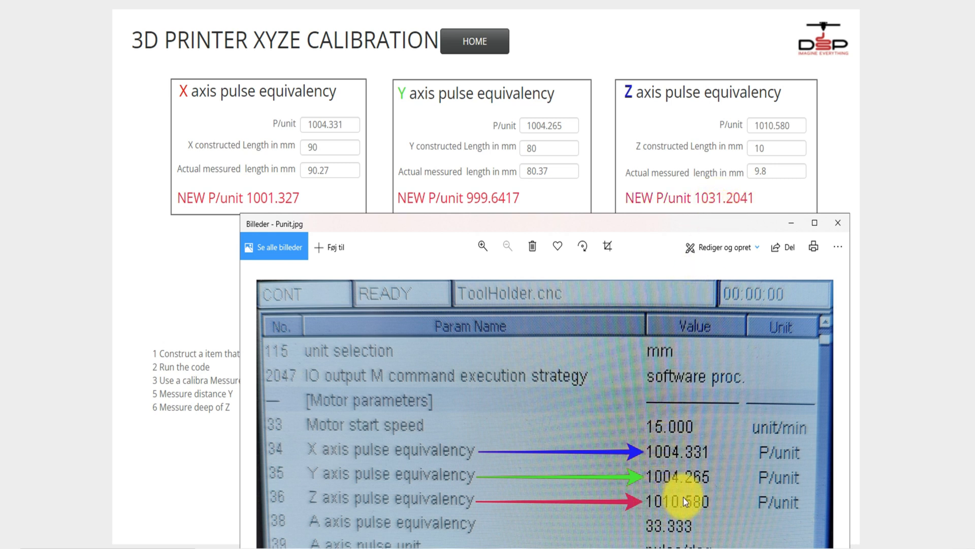
mouse_move(837, 222)
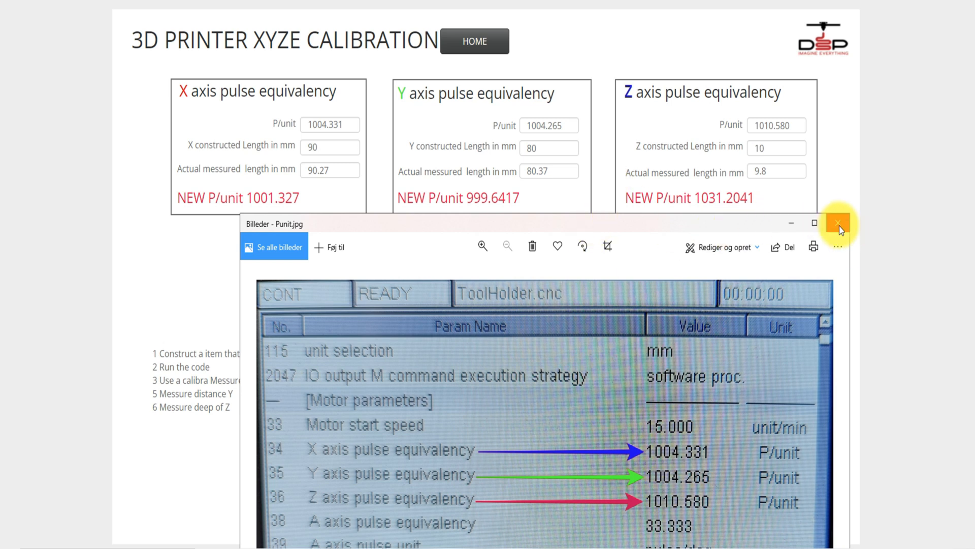
click(837, 223)
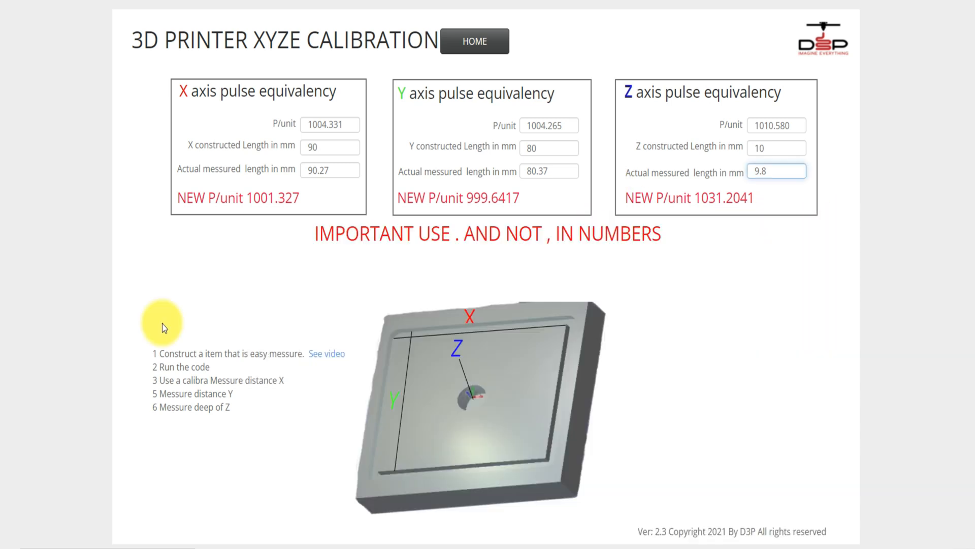